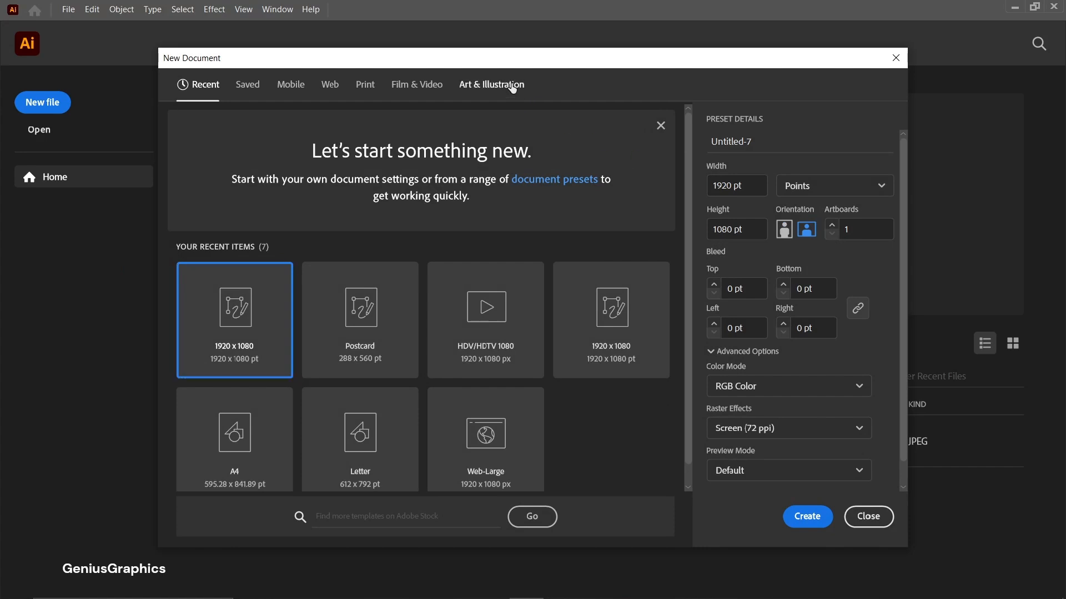
# Step: Create a new 1920 x 1080 document from the Art & Illustration presets
pyautogui.click(490, 85)
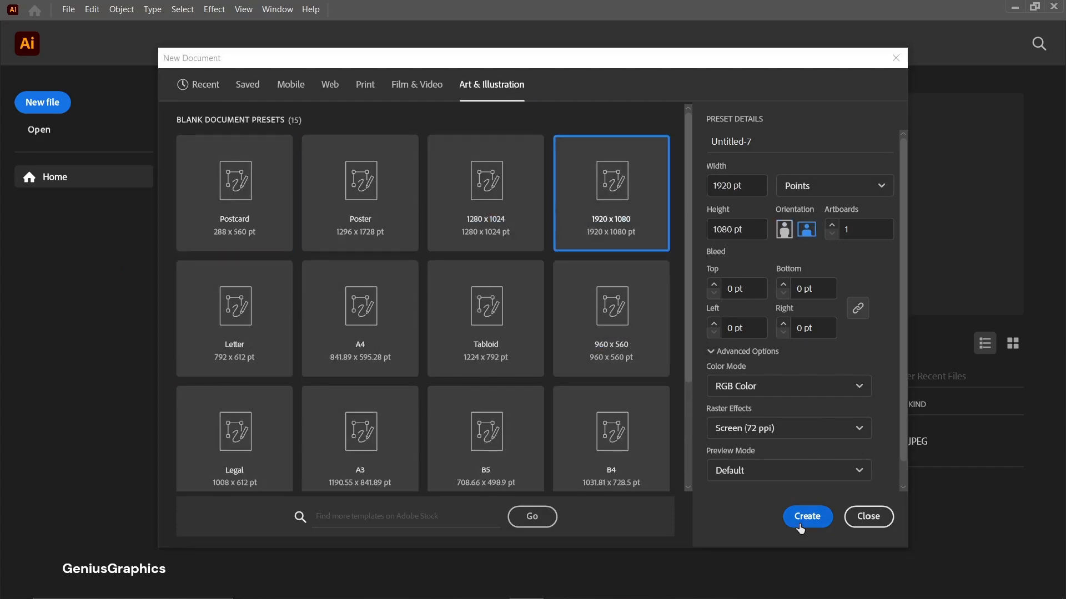
pyautogui.click(806, 517)
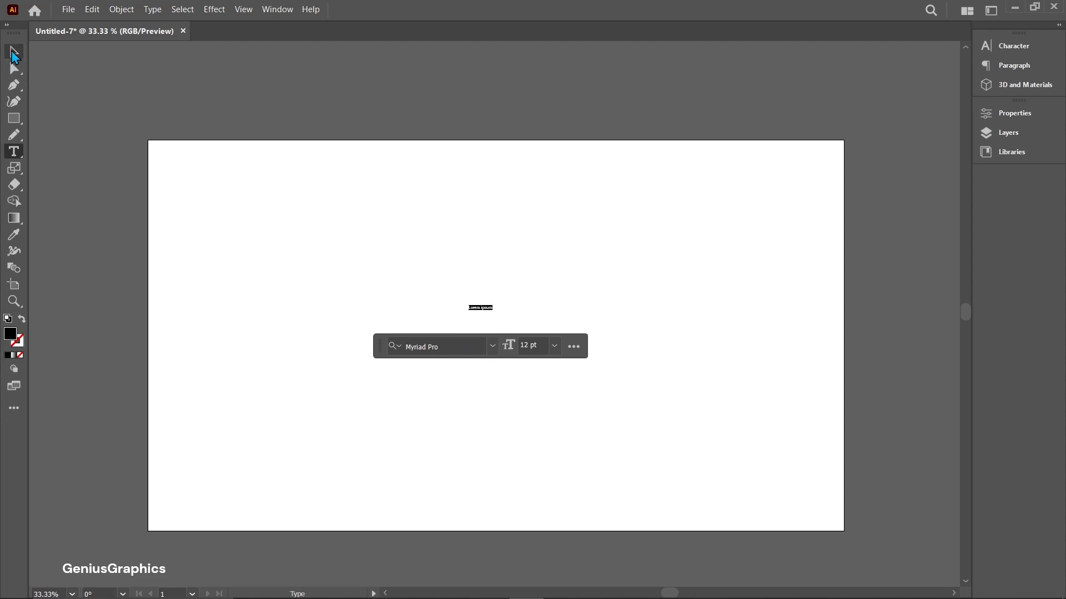
# Step: Set the placeholder text to the Kelsi font, type GENIUS, and enlarge it across the artboard
pyautogui.click(14, 52)
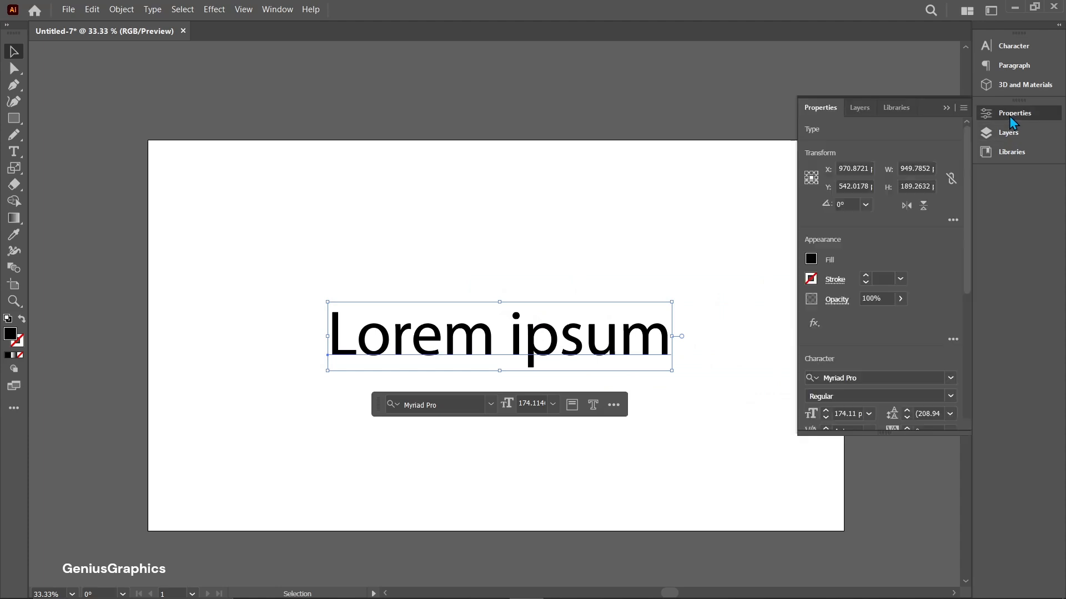
pyautogui.moveTo(909, 373)
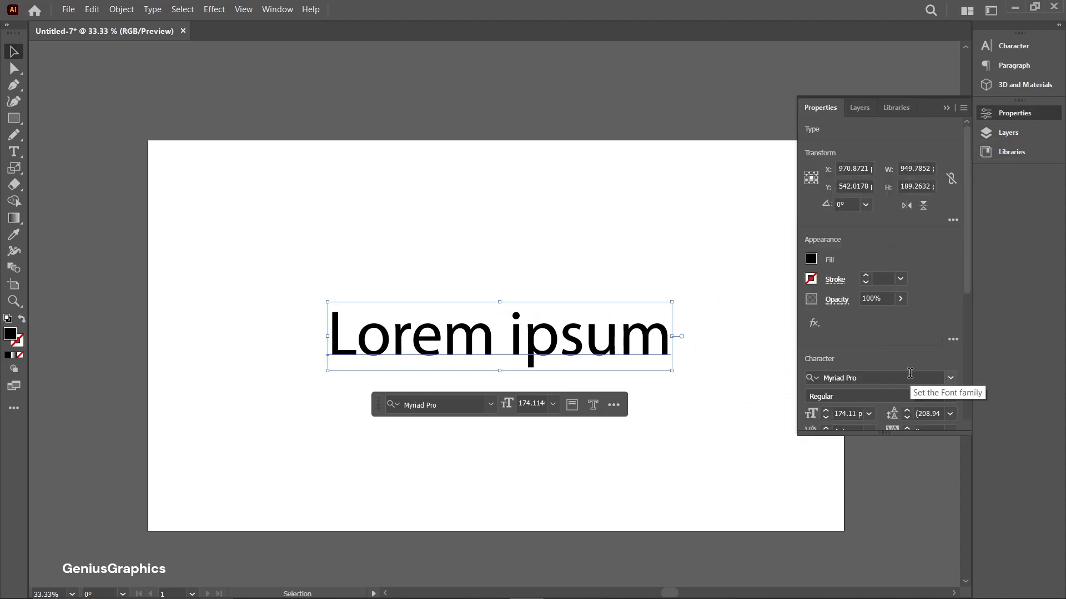
pyautogui.click(857, 377)
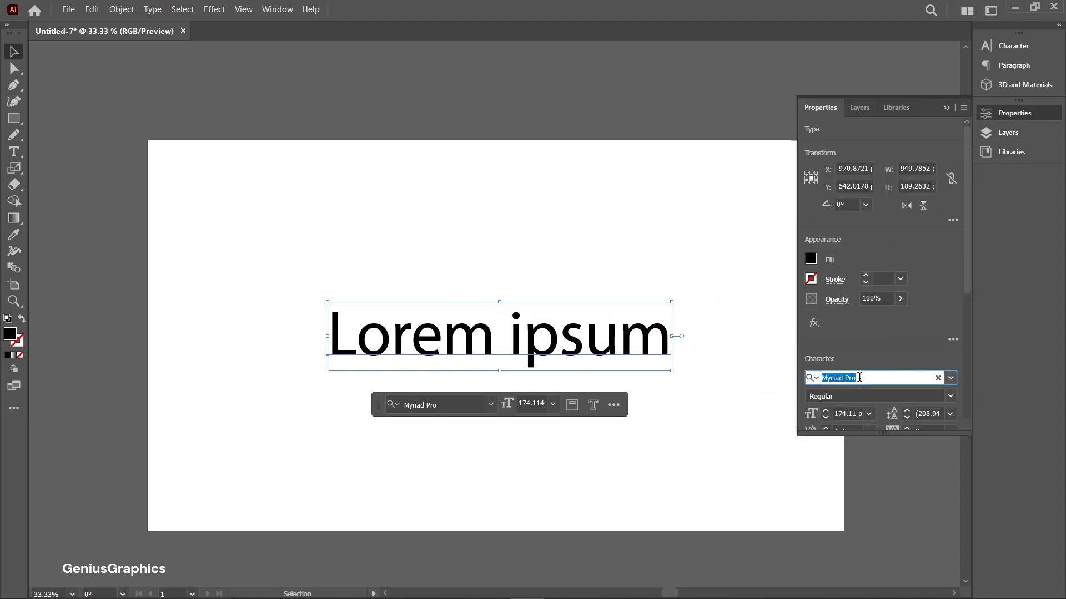
pyautogui.write('k')
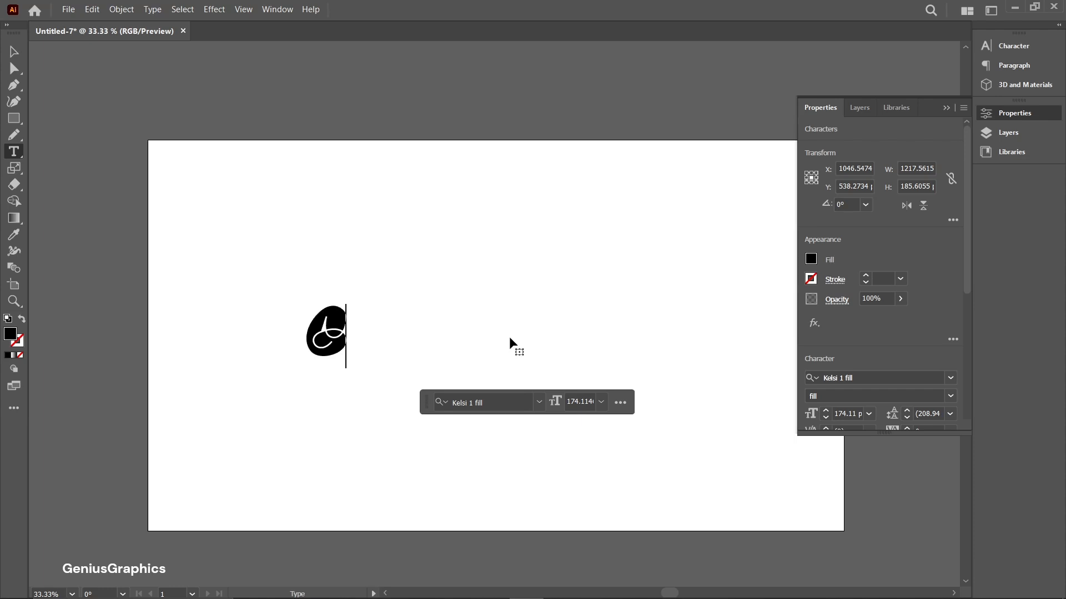
pyautogui.write('ENIUS')
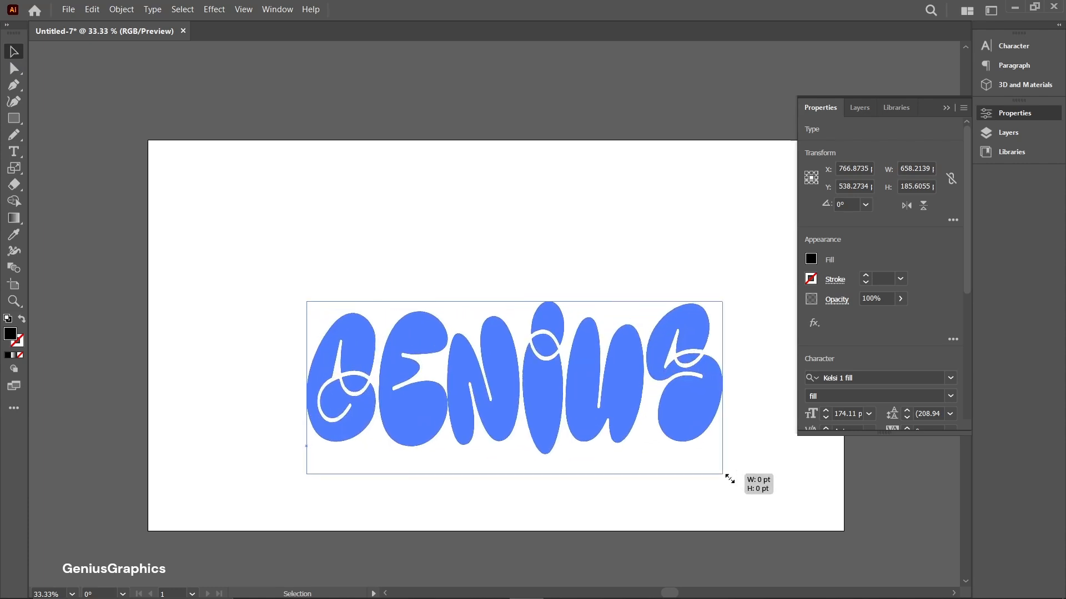
pyautogui.moveTo(726, 476); pyautogui.dragTo(802, 513)
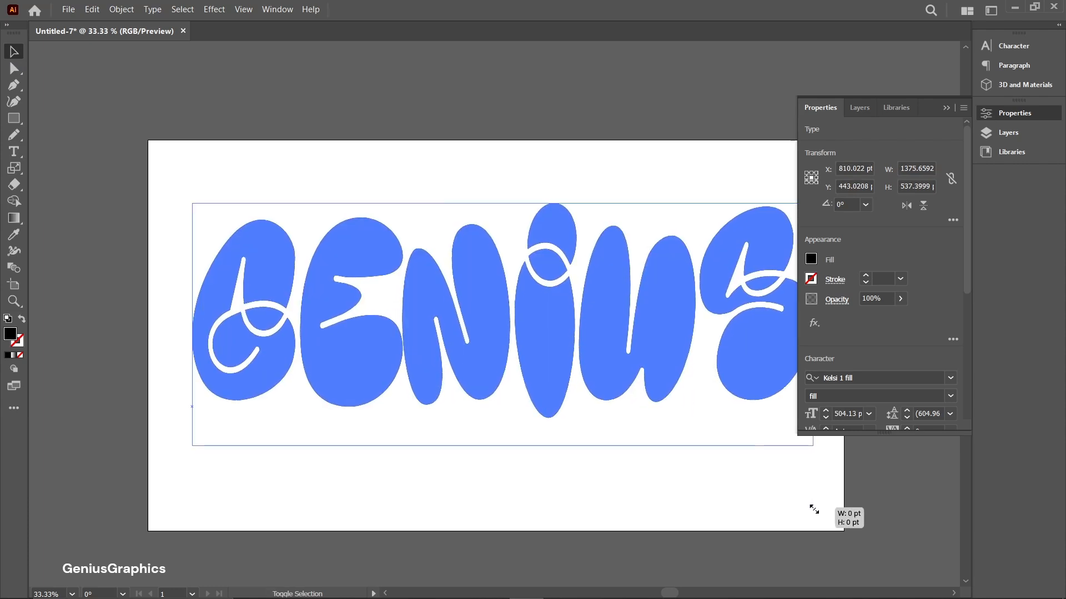
pyautogui.moveTo(814, 508); pyautogui.dragTo(622, 370)
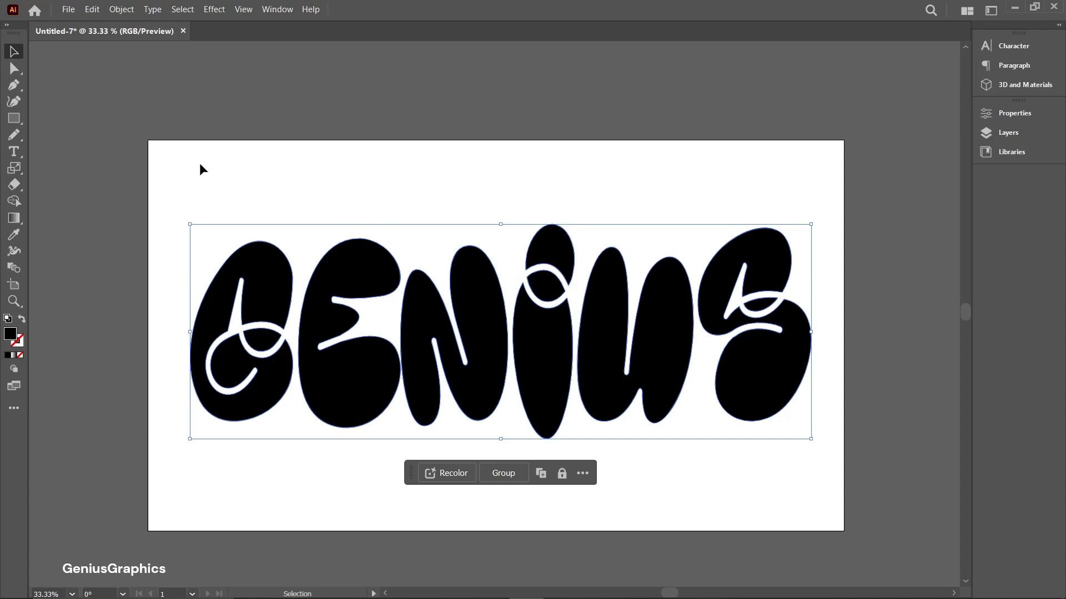
pyautogui.click(14, 68)
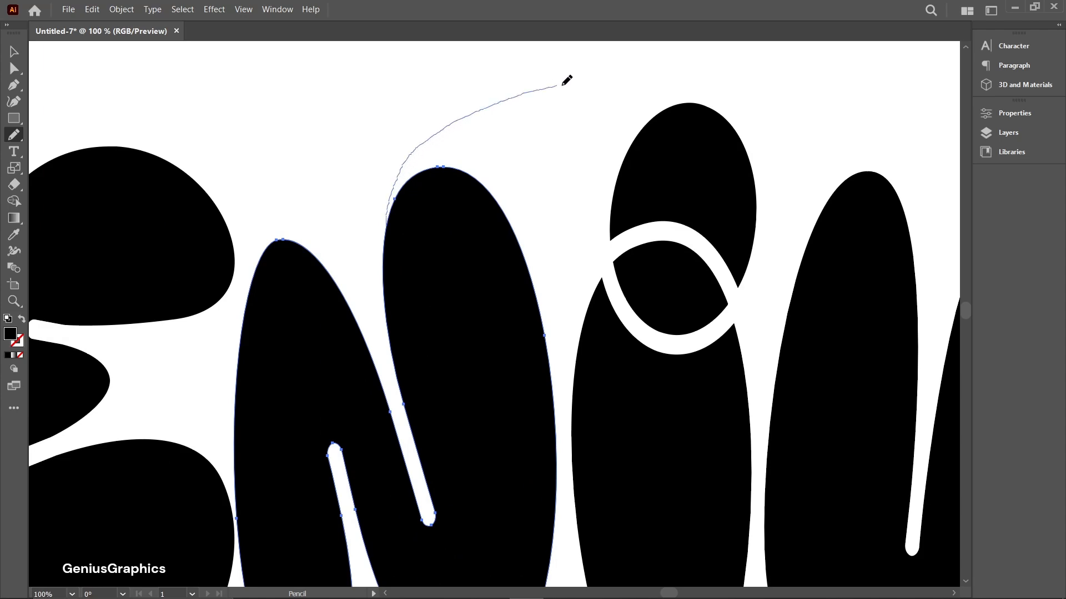
# Step: Redraw the letter outlines: curl the N's top upward, reshape the E–N bottom edge, and smooth the i loop
pyautogui.moveTo(564, 80); pyautogui.dragTo(518, 218)
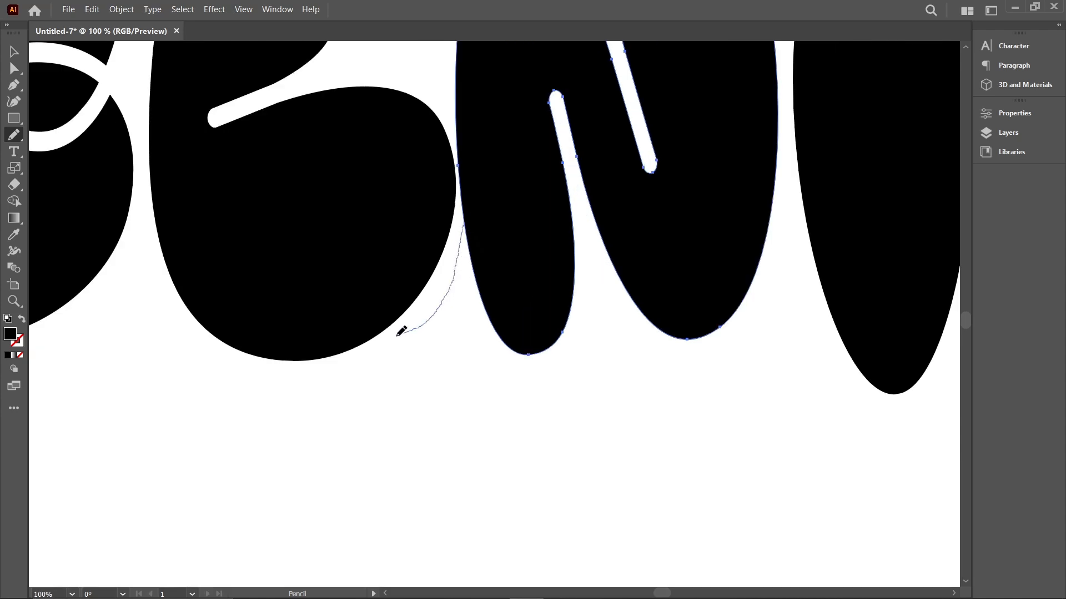
pyautogui.moveTo(399, 332); pyautogui.dragTo(562, 338)
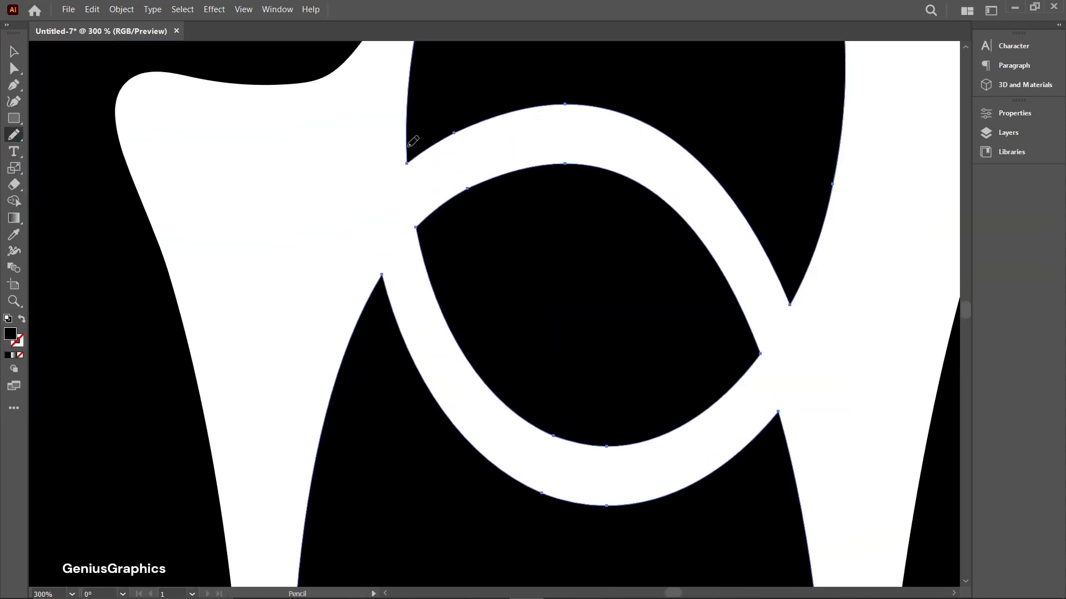
pyautogui.moveTo(408, 157); pyautogui.dragTo(792, 180)
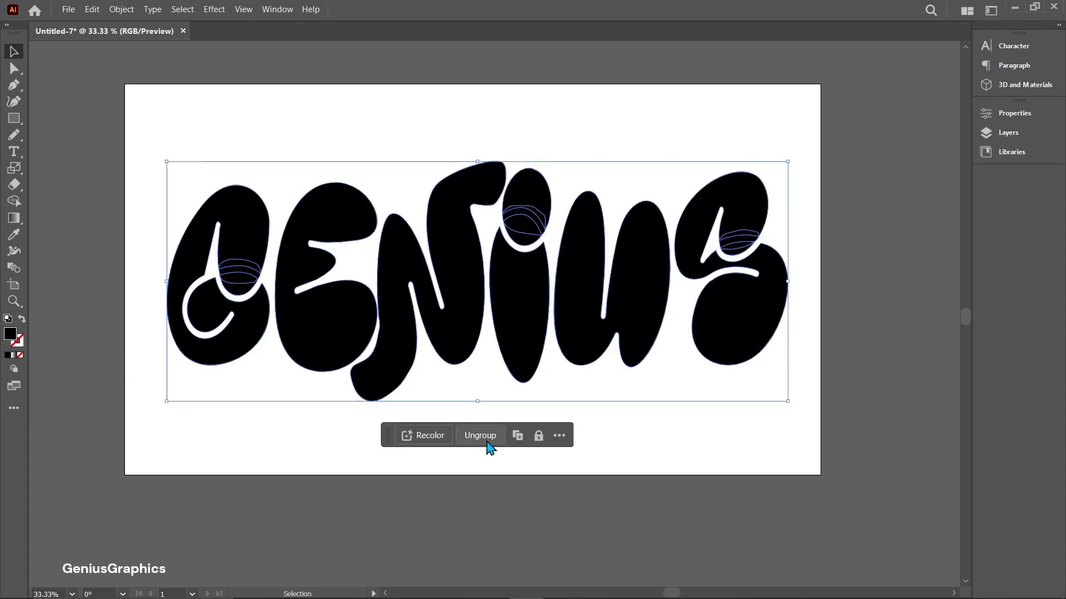
# Step: Ungroup the GENIUS letters, fill them orange, and apply the 3D Inflate effect
pyautogui.click(479, 435)
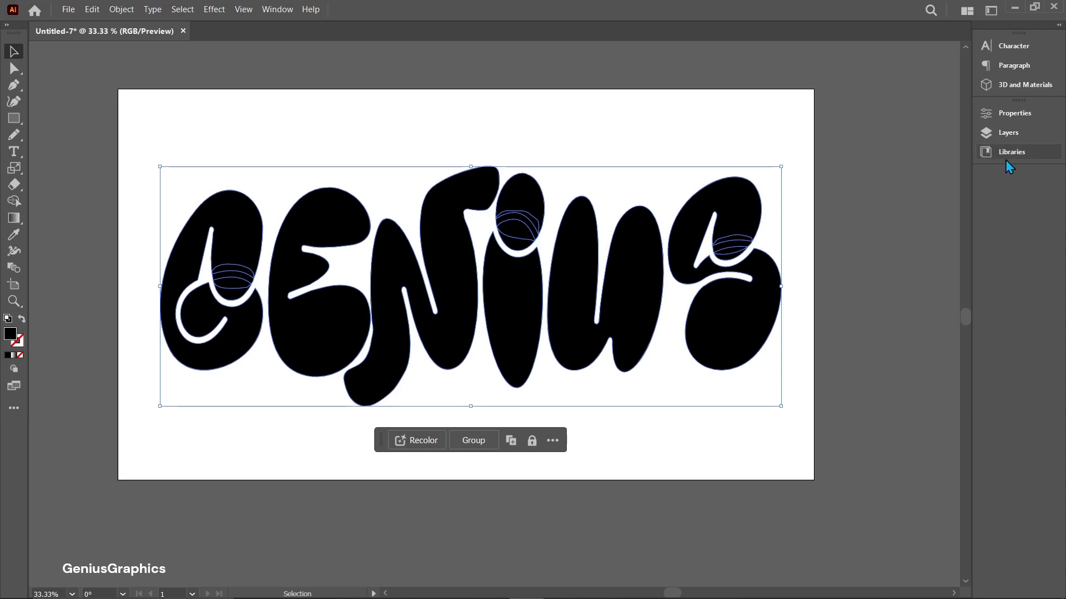
pyautogui.click(1014, 113)
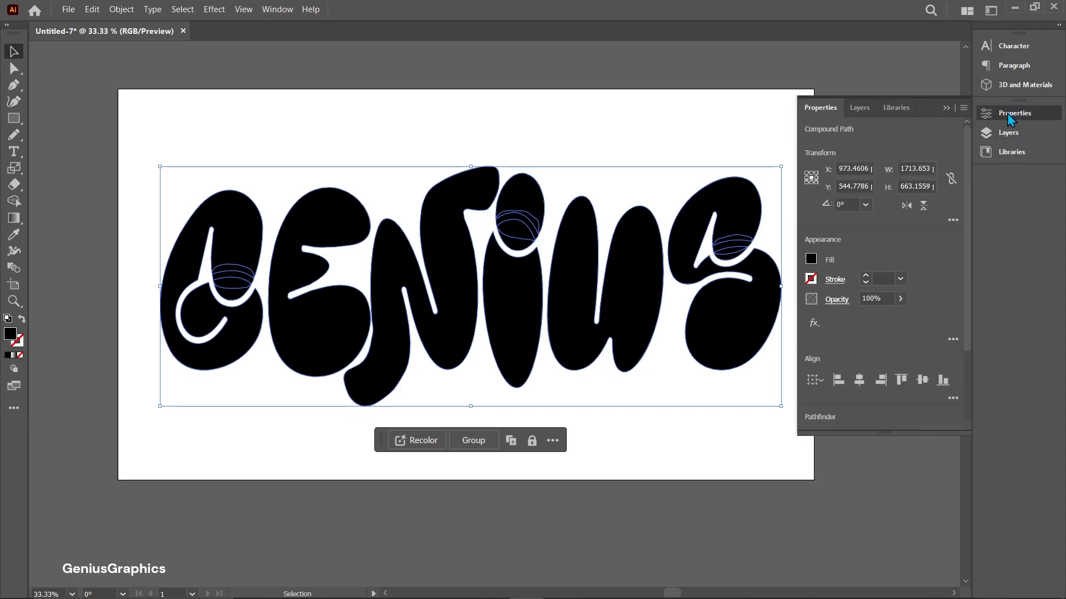
pyautogui.click(810, 260)
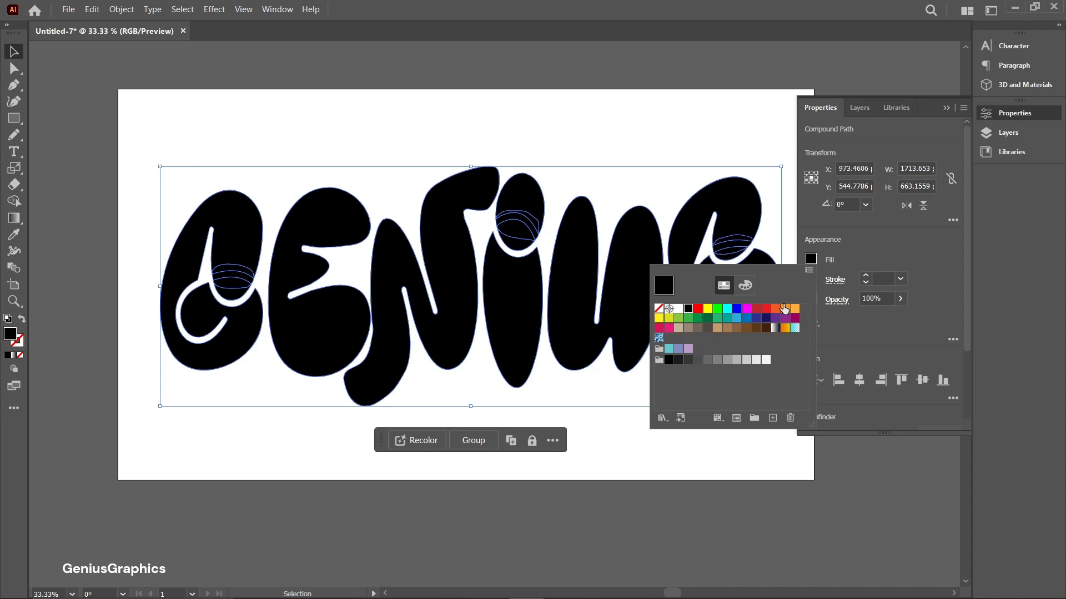
pyautogui.click(783, 309)
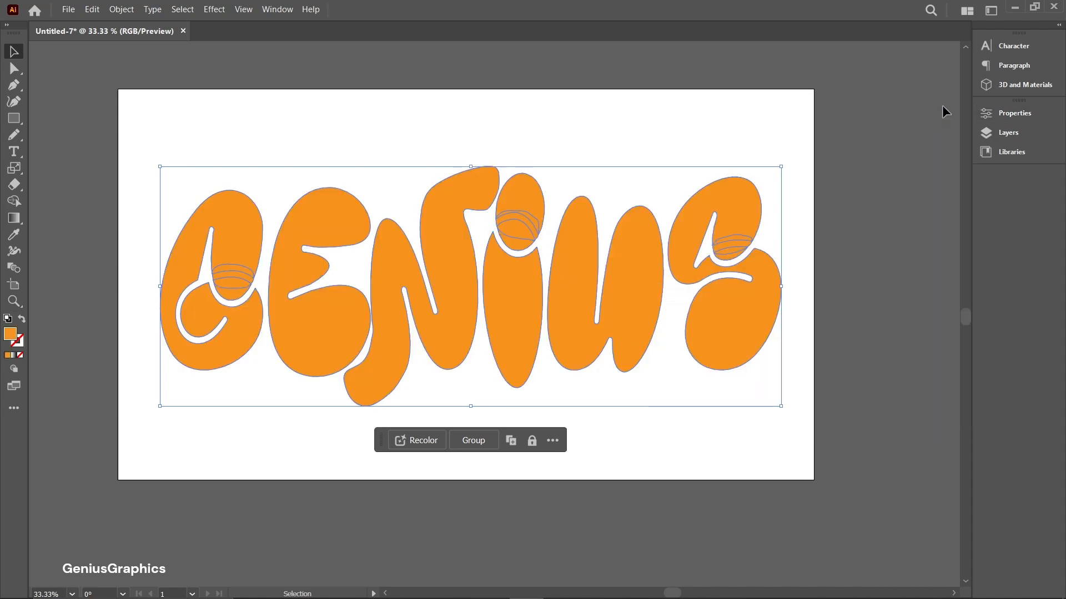
pyautogui.click(213, 9)
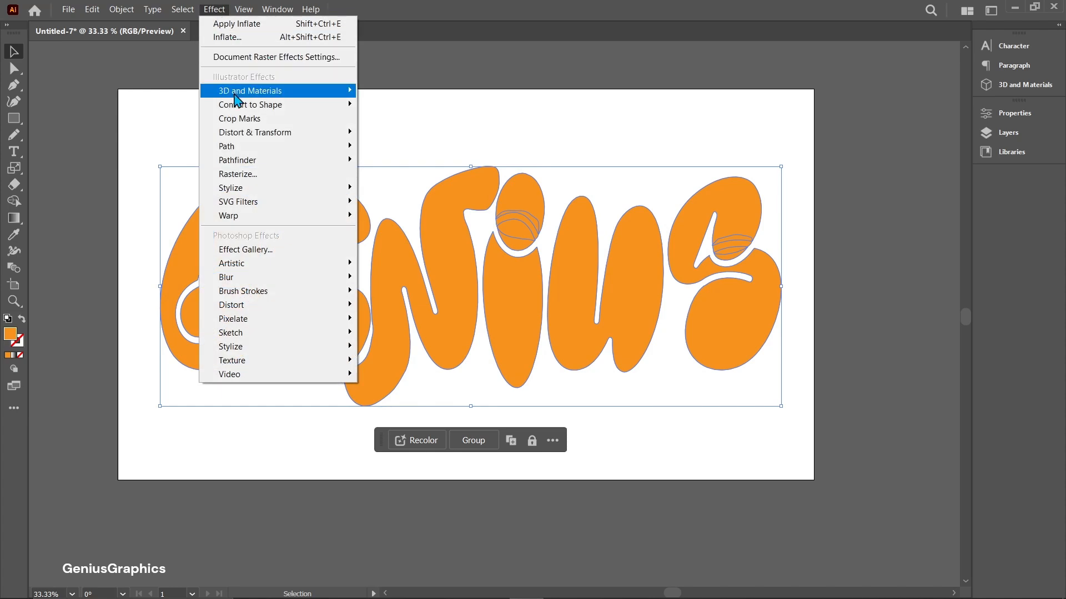
pyautogui.moveTo(388, 118)
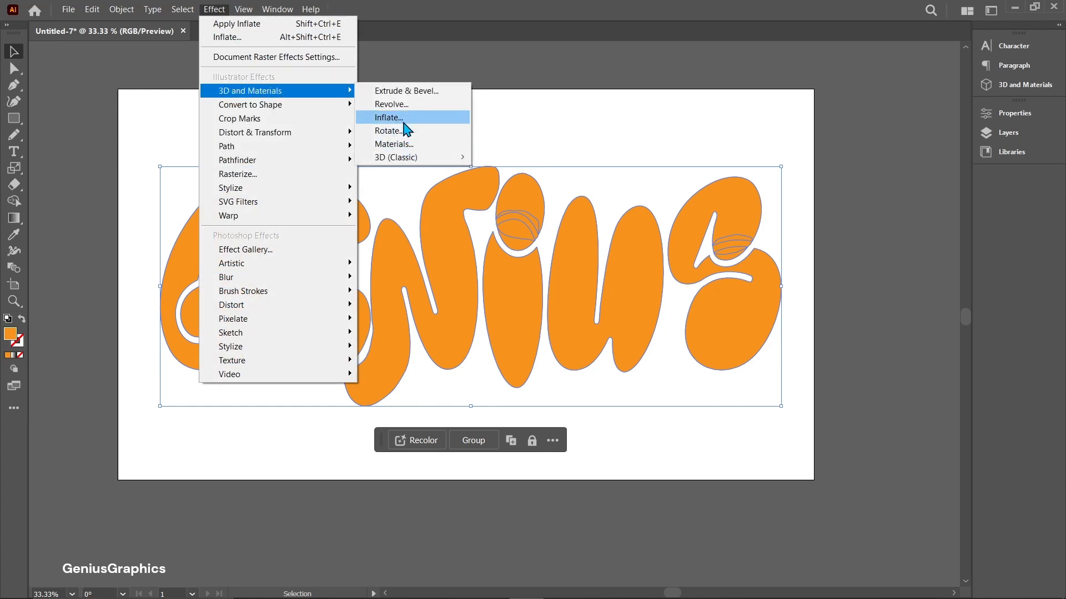
pyautogui.click(388, 118)
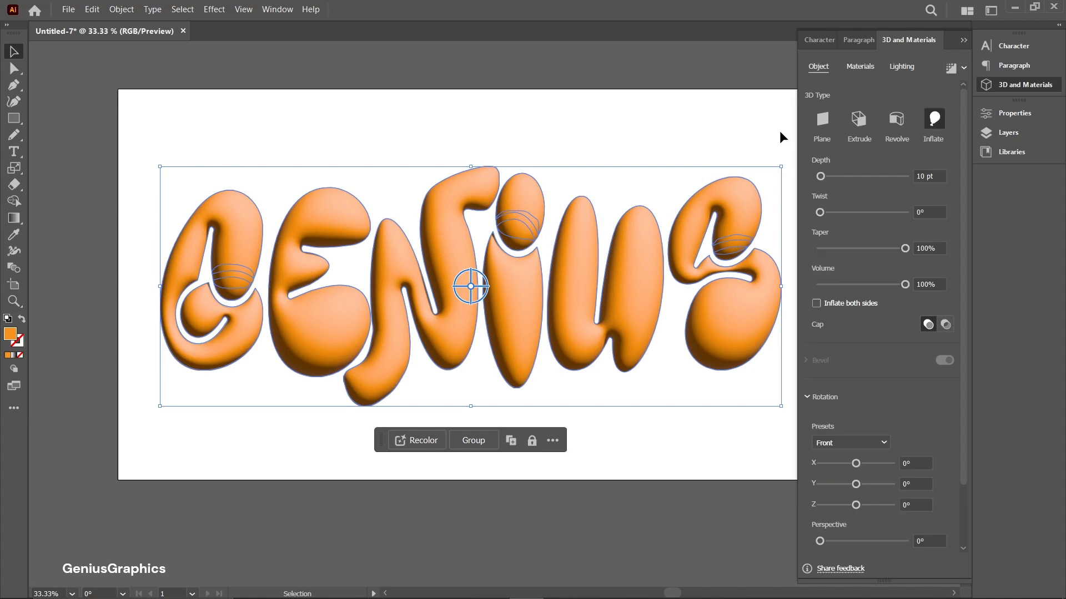
# Step: Lower the material Roughness and raise Metallic slightly for a glossy letter surface
pyautogui.click(859, 66)
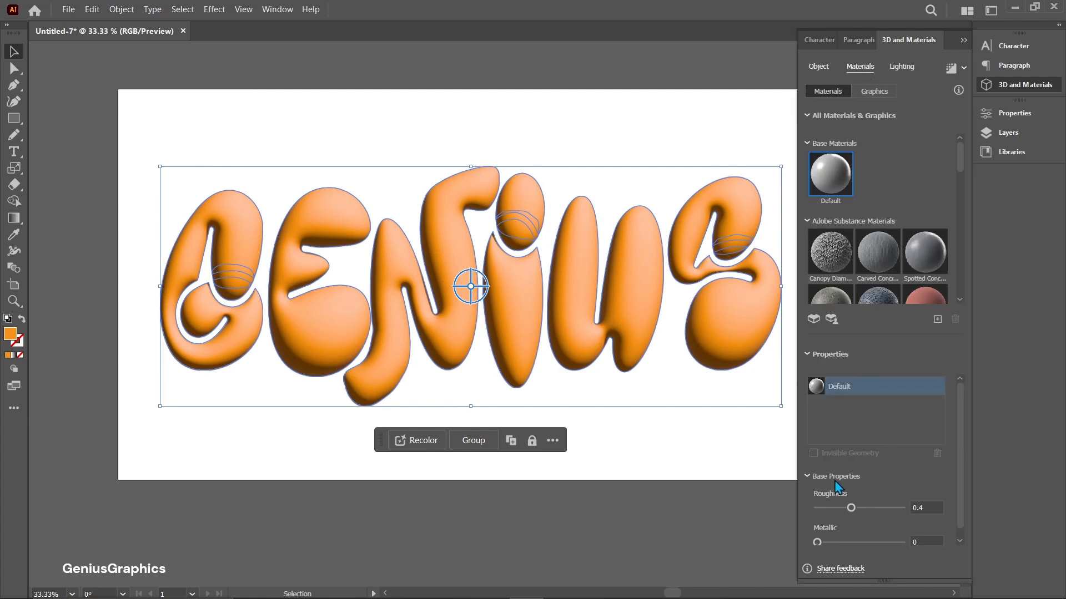
pyautogui.moveTo(851, 508); pyautogui.dragTo(845, 508)
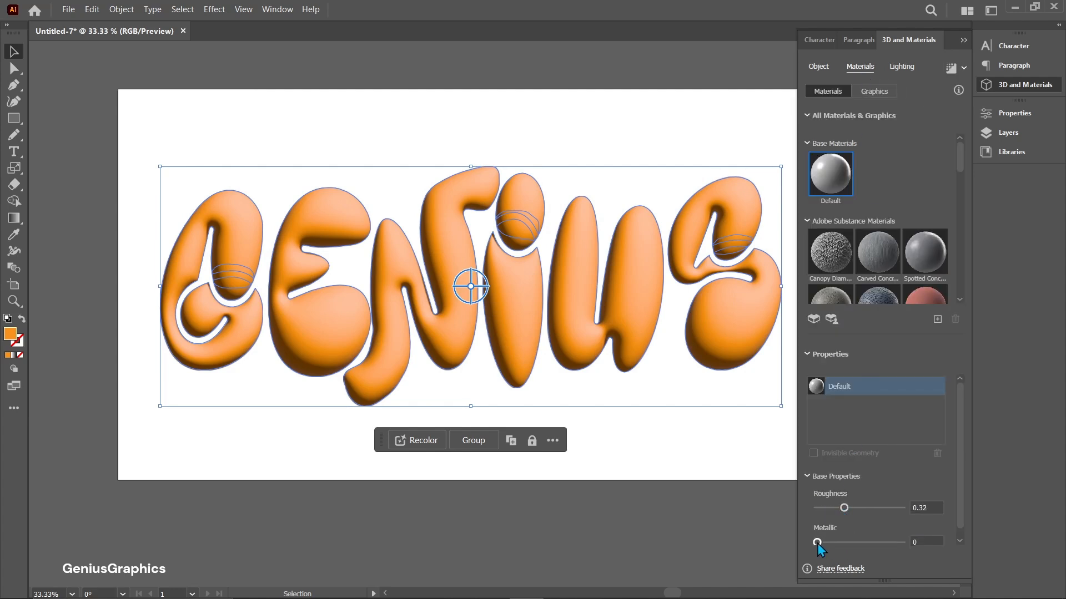
pyautogui.moveTo(817, 543); pyautogui.dragTo(832, 542)
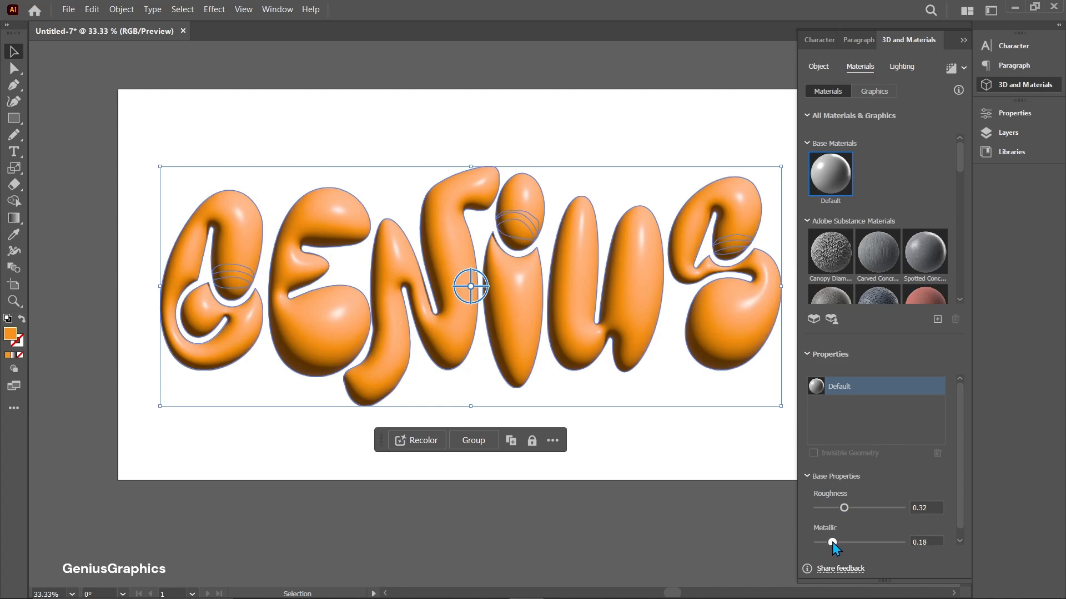
pyautogui.moveTo(844, 508); pyautogui.dragTo(835, 508)
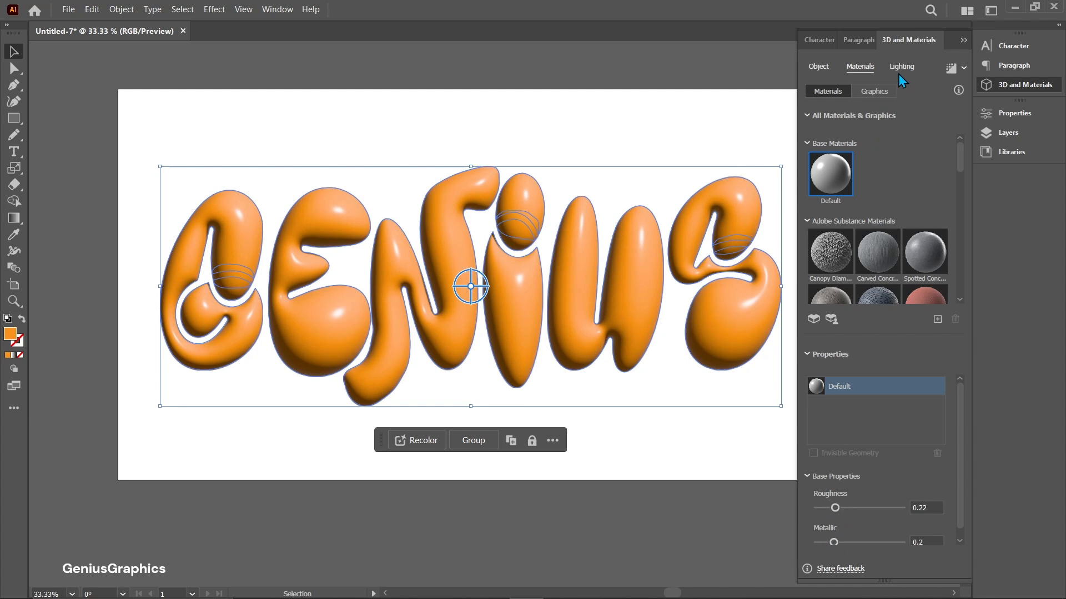
# Step: Reposition the light on the lighting sphere to strengthen highlights and cast a shadow
pyautogui.click(900, 66)
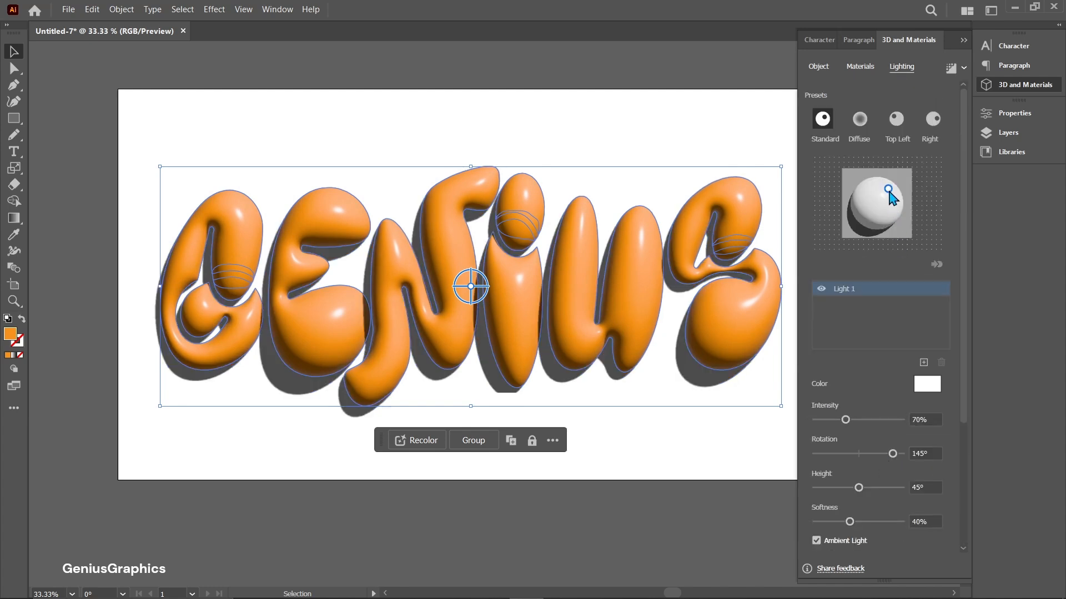
pyautogui.moveTo(887, 189); pyautogui.dragTo(900, 197)
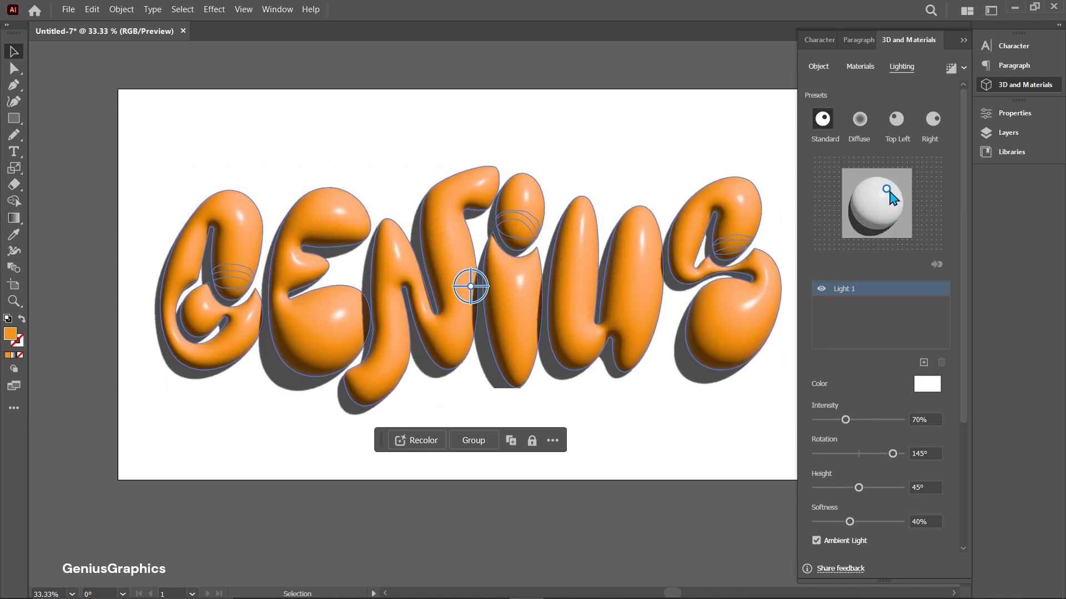
pyautogui.moveTo(887, 189); pyautogui.dragTo(890, 198)
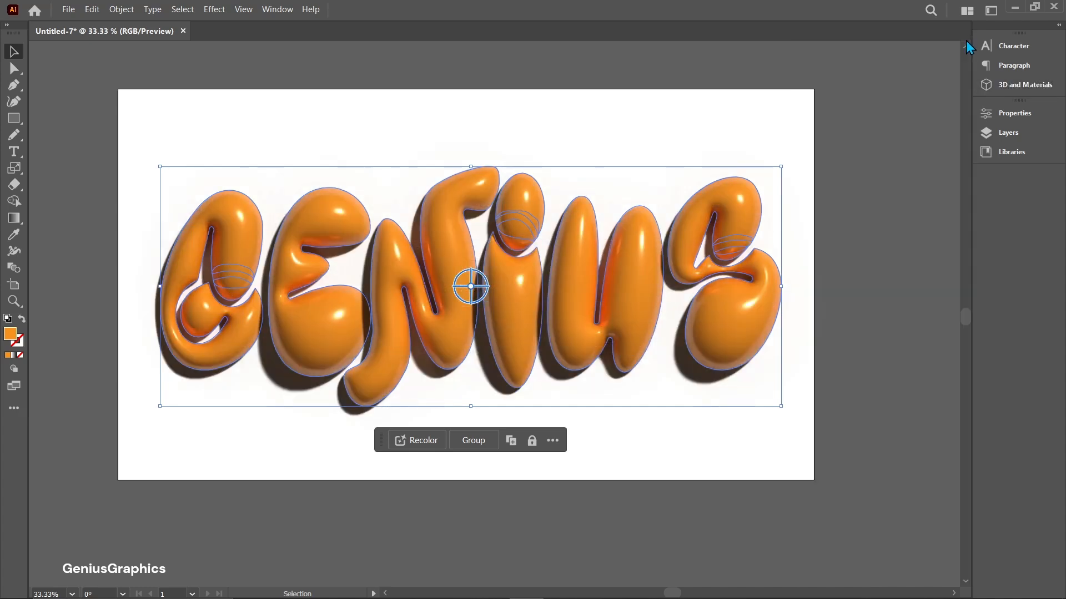
# Step: Place the BACKGROUND poster image onto the artboard and show the Layers panel
pyautogui.click(68, 9)
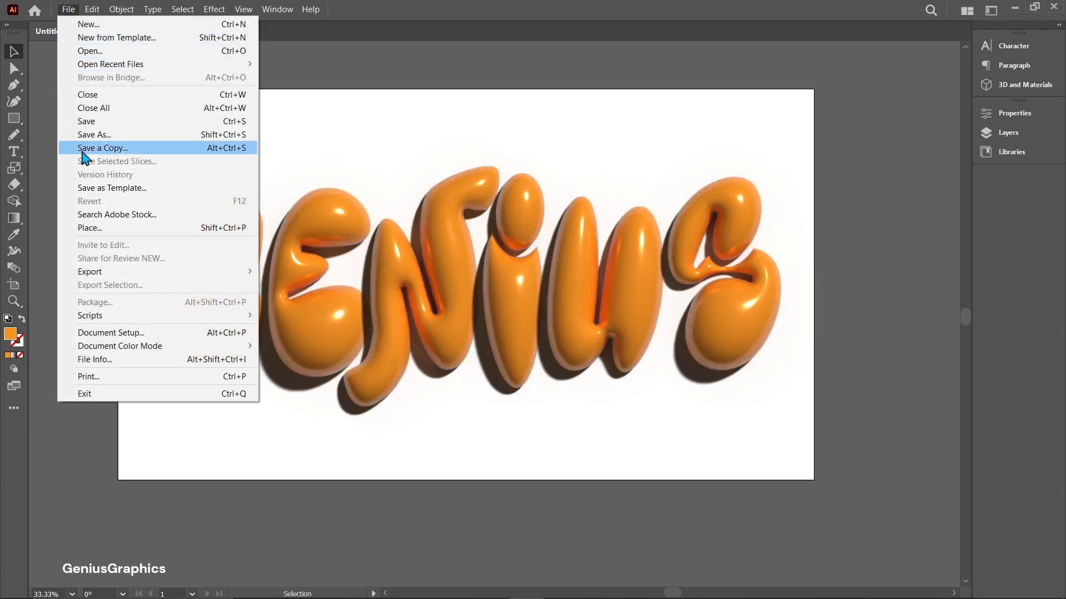
pyautogui.moveTo(88, 228)
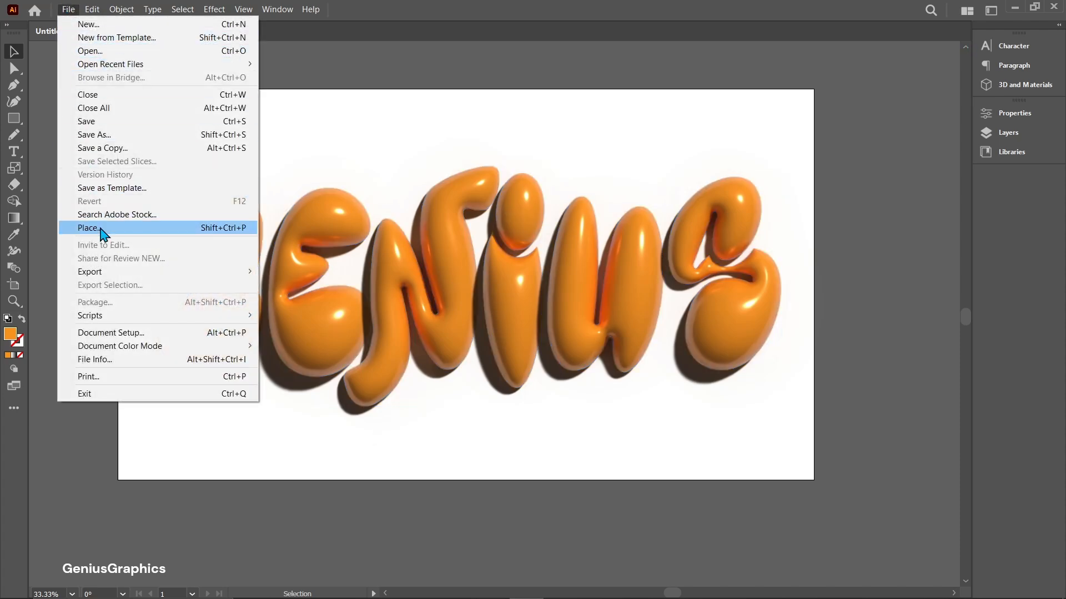
pyautogui.click(88, 227)
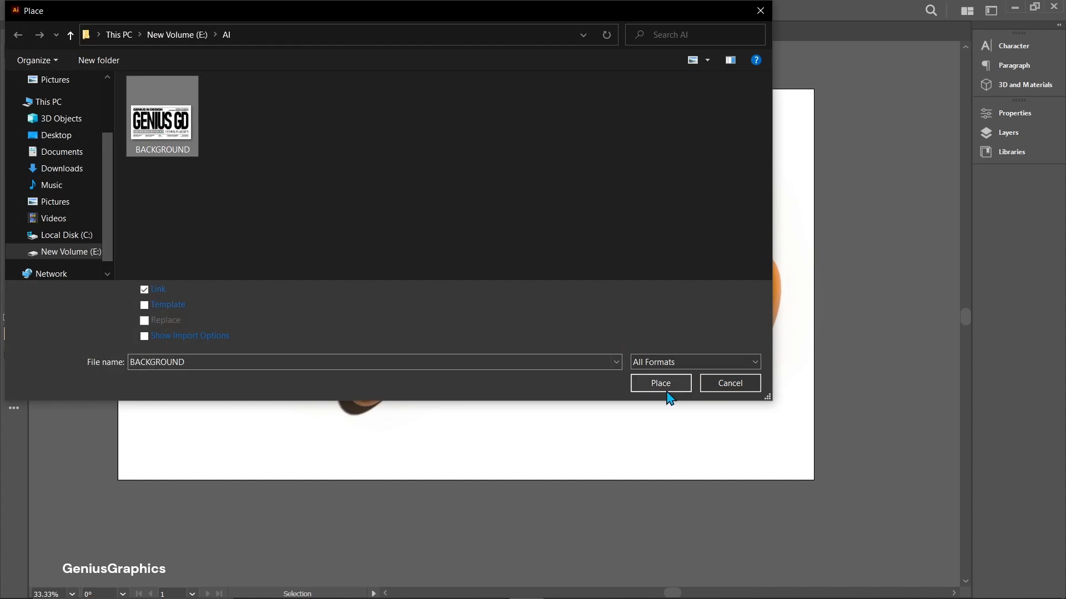
pyautogui.click(659, 382)
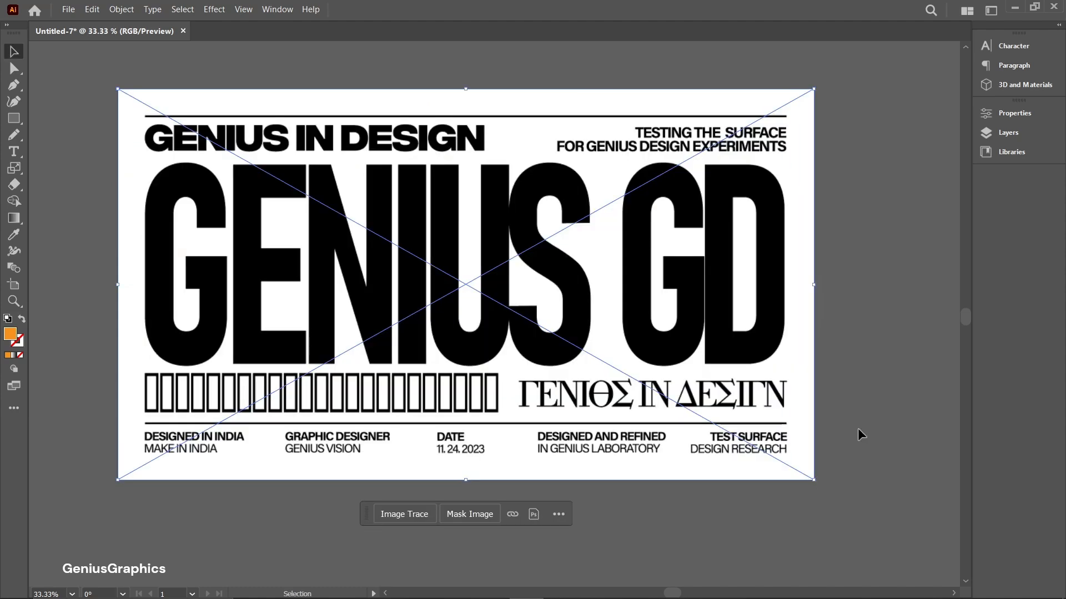
pyautogui.click(1008, 132)
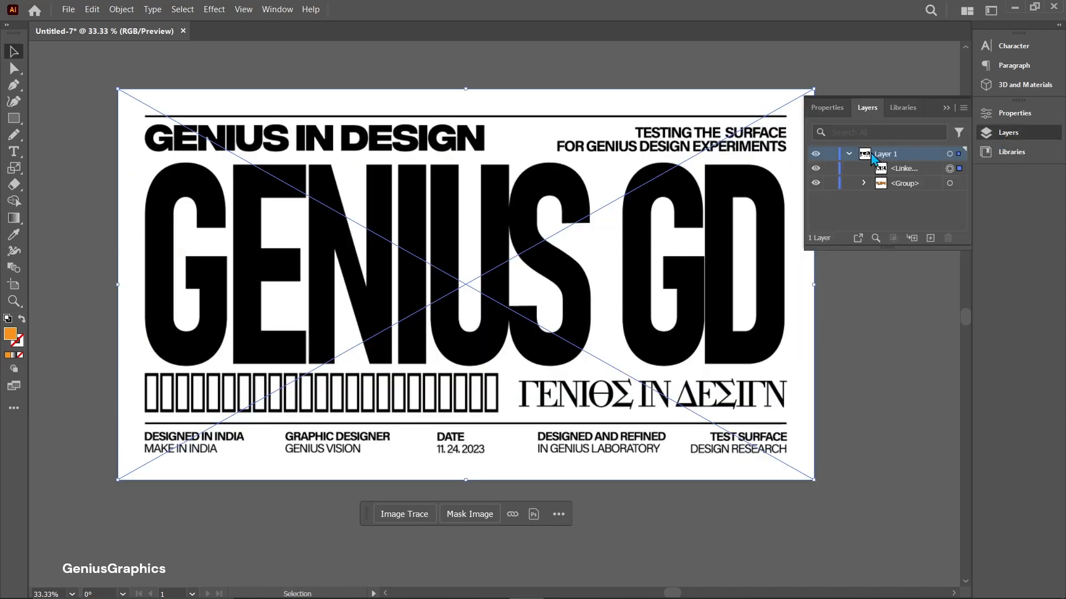